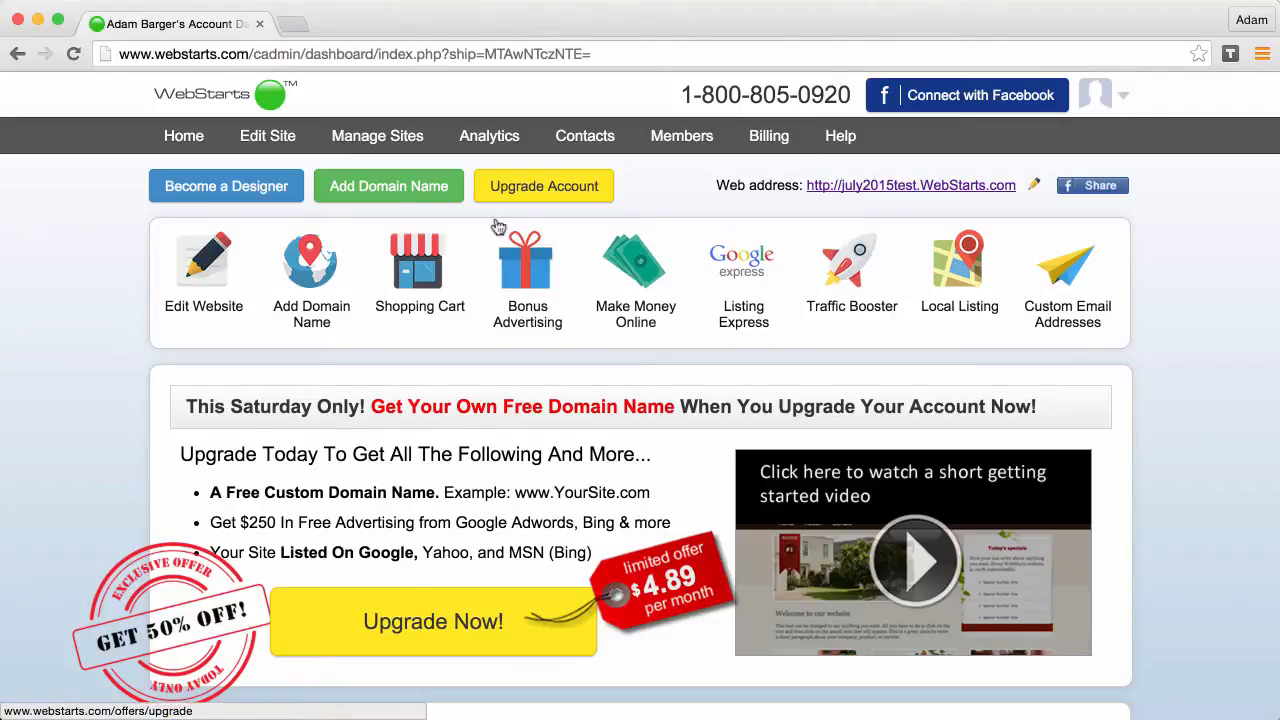
mouse_move(204, 264)
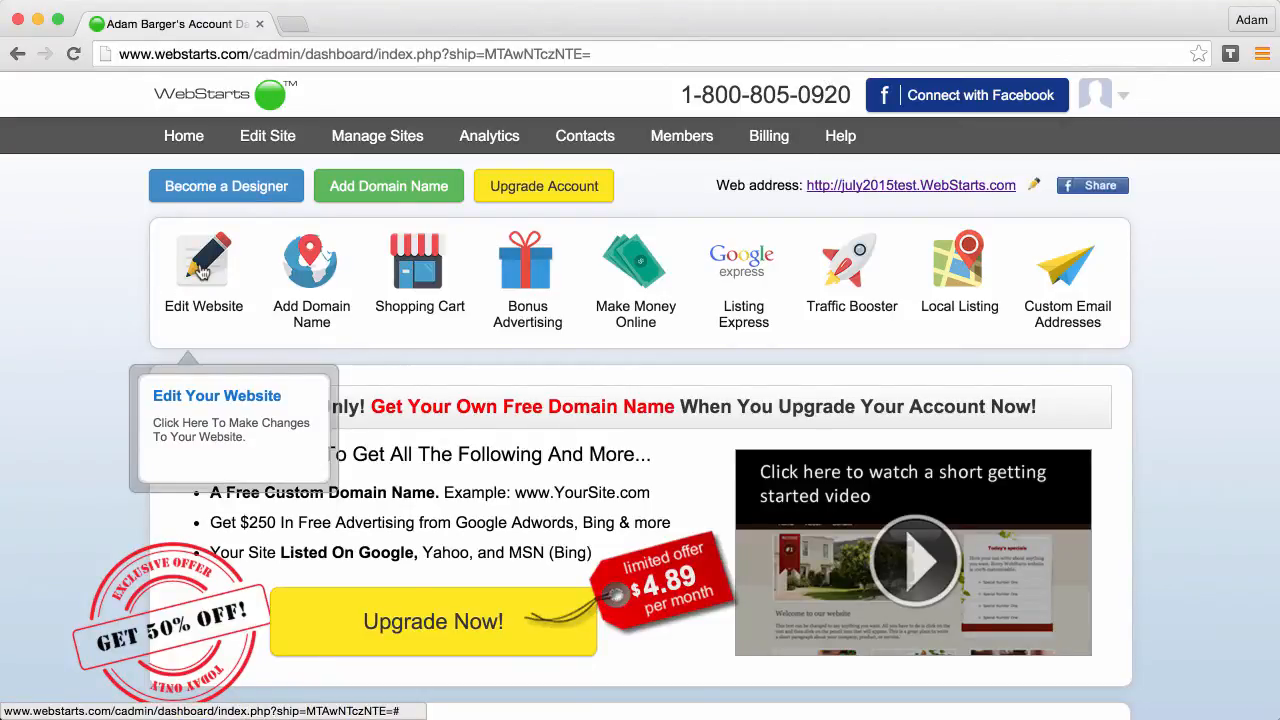
Open the 'Link To A File' site in the editor and scroll to the bottom of the home page
left_click(204, 270)
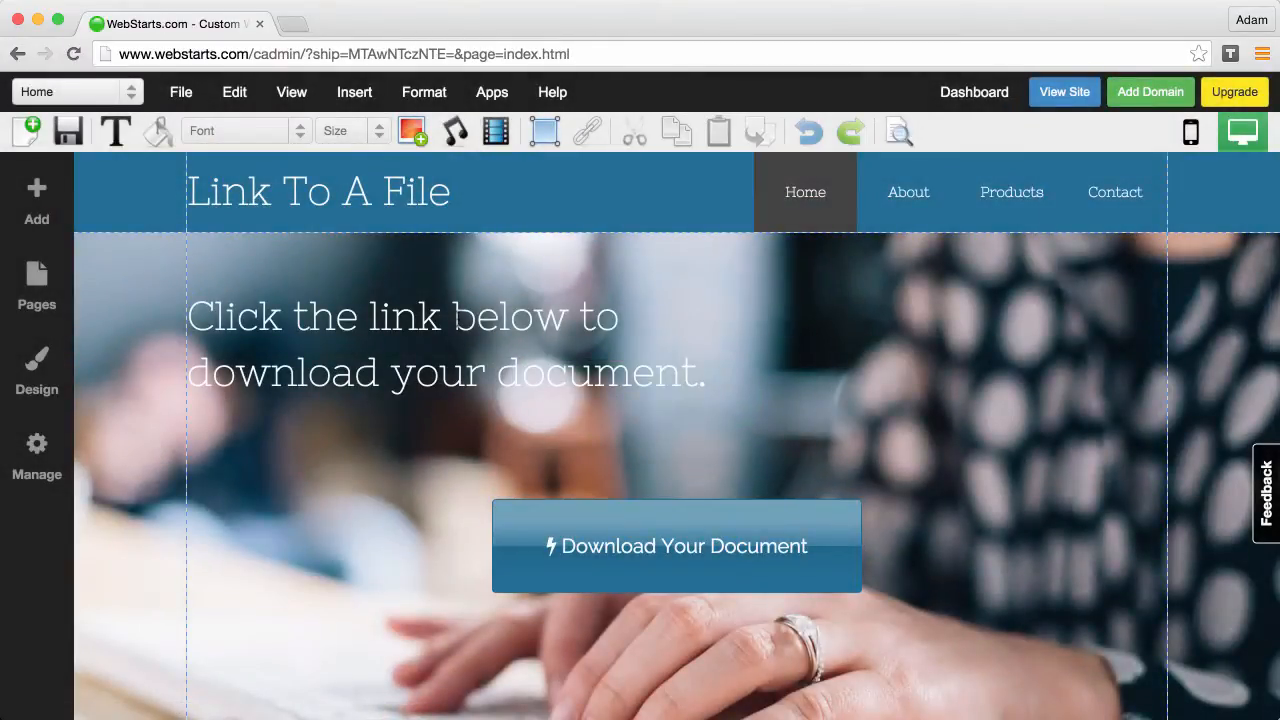
left_click(676, 546)
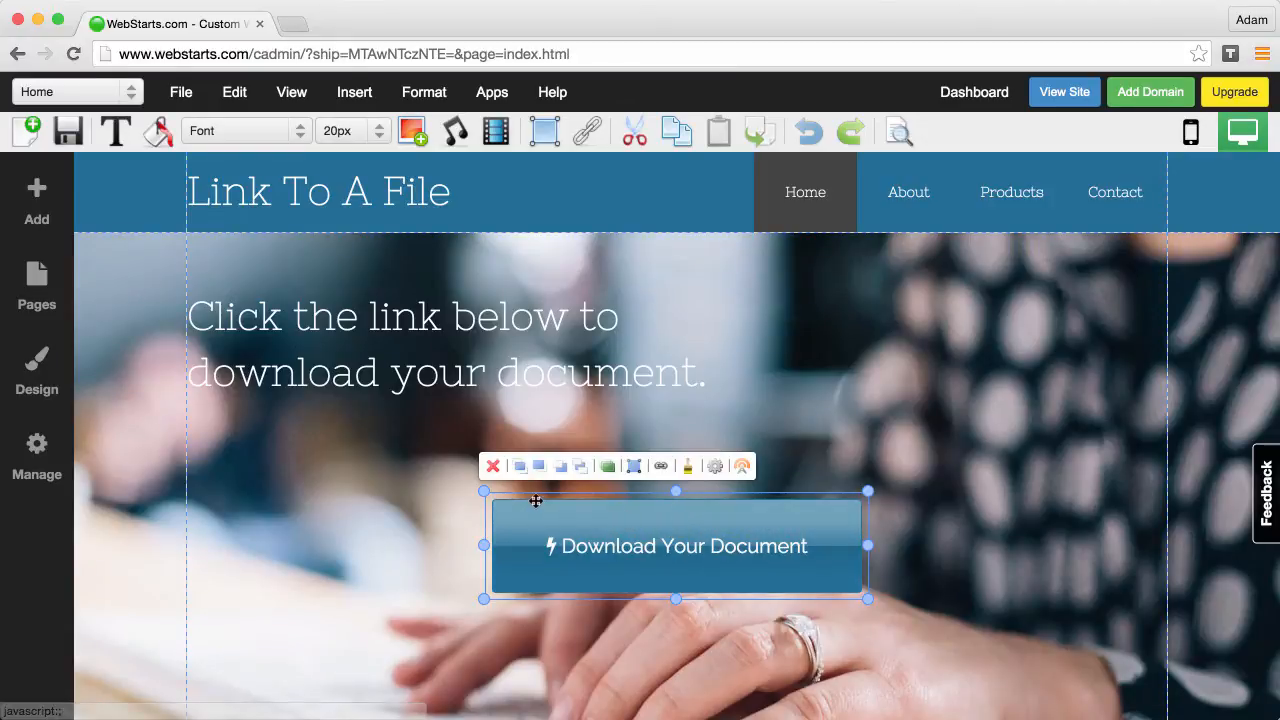
scroll("down", 3)
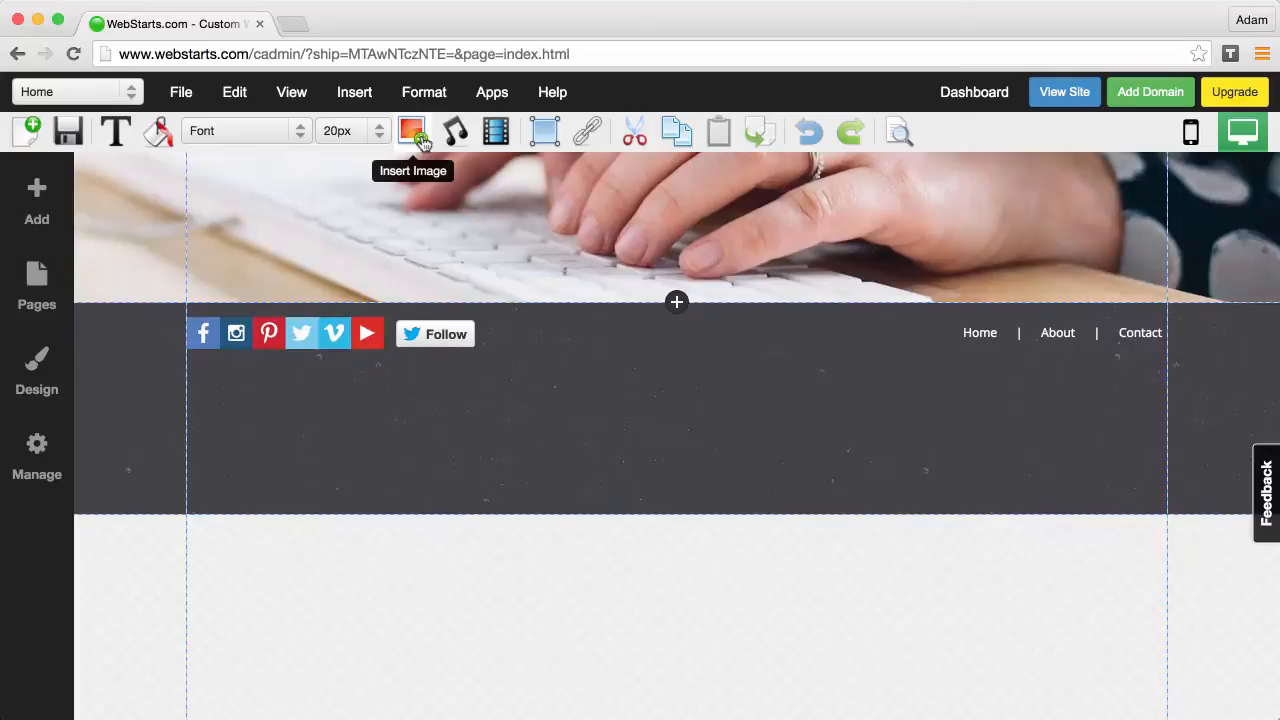
Bring up the Insert Image chooser listing the two saved library images
left_click(412, 132)
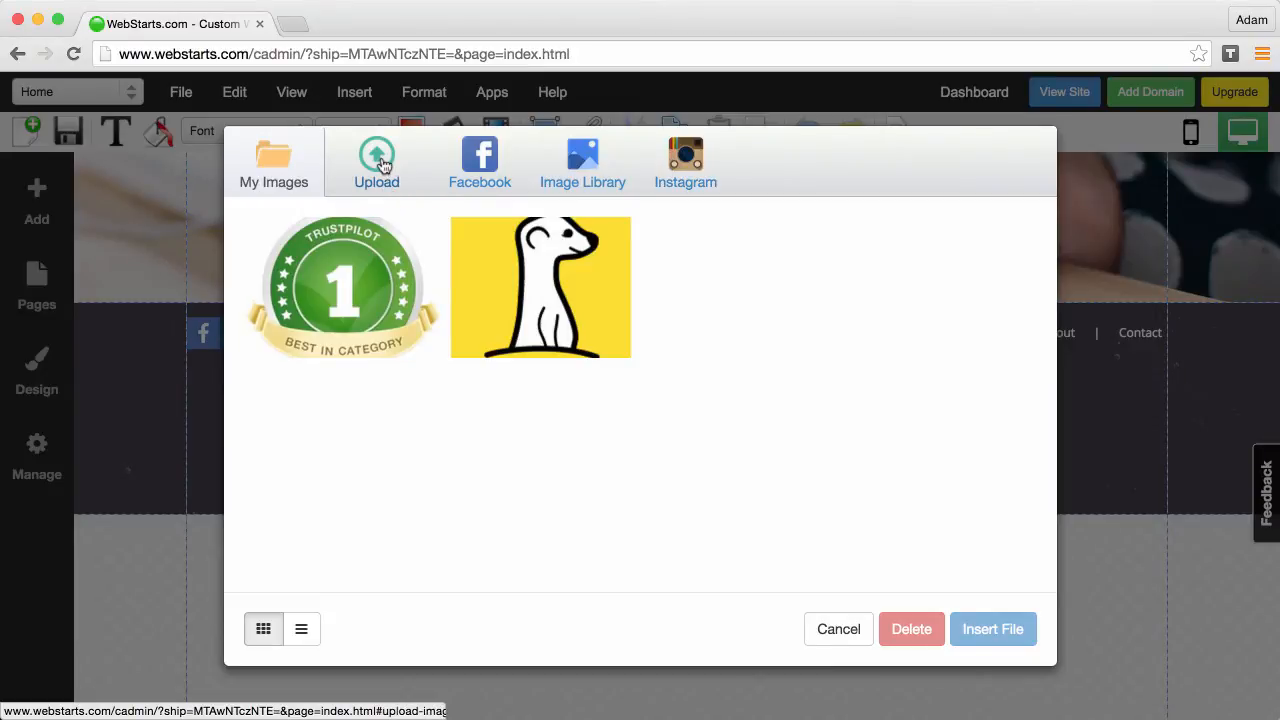
Upload the overwater-bungalow resort photo from the computer and place it above the footer
left_click(376, 162)
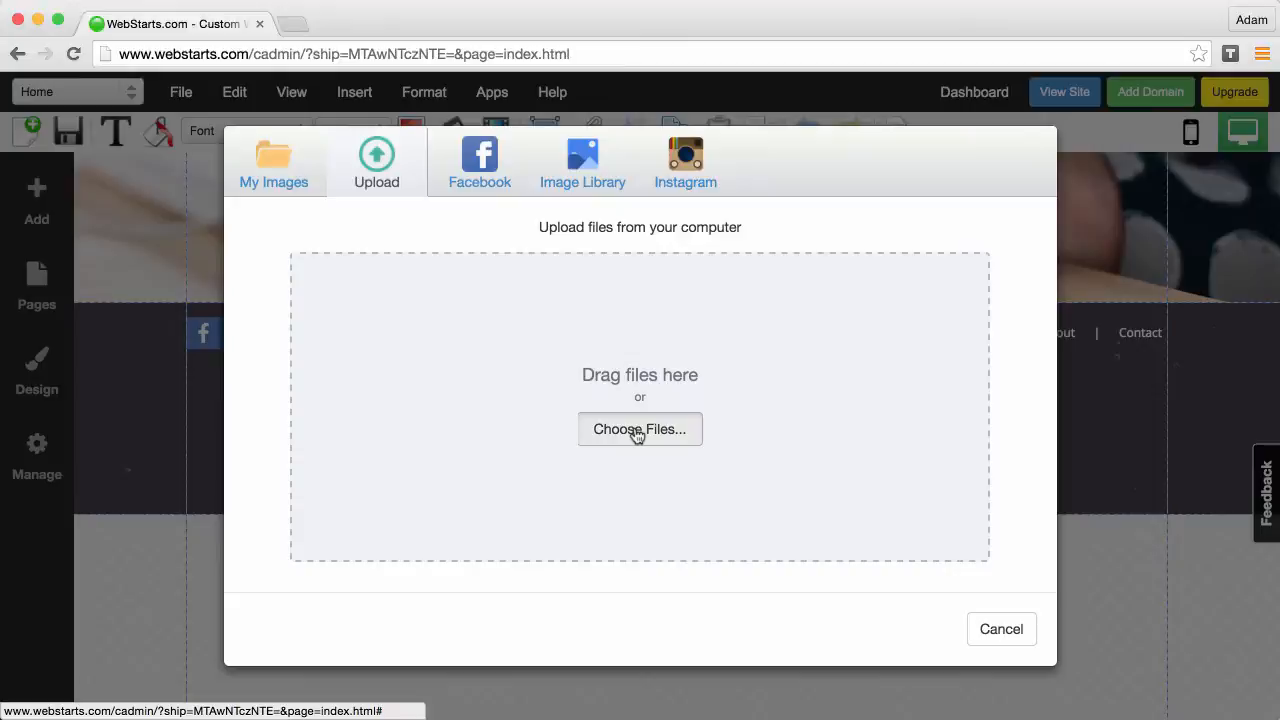
left_click(640, 428)
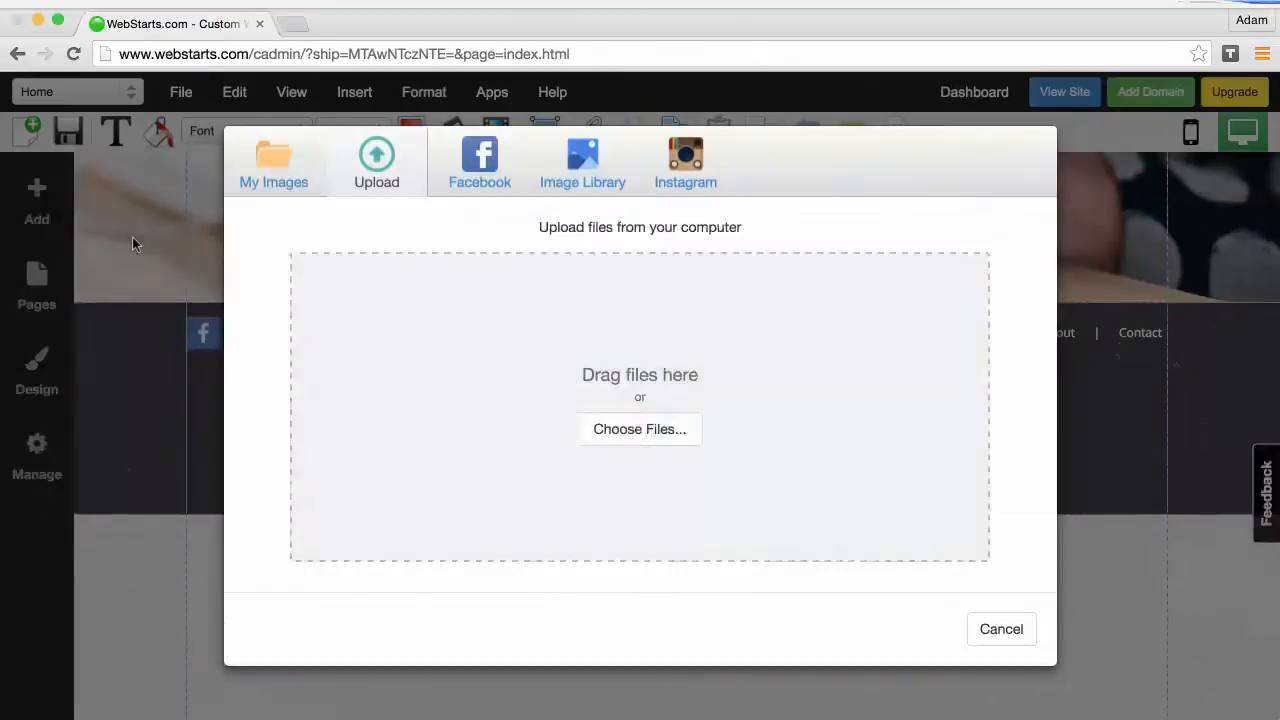
left_click(640, 428)
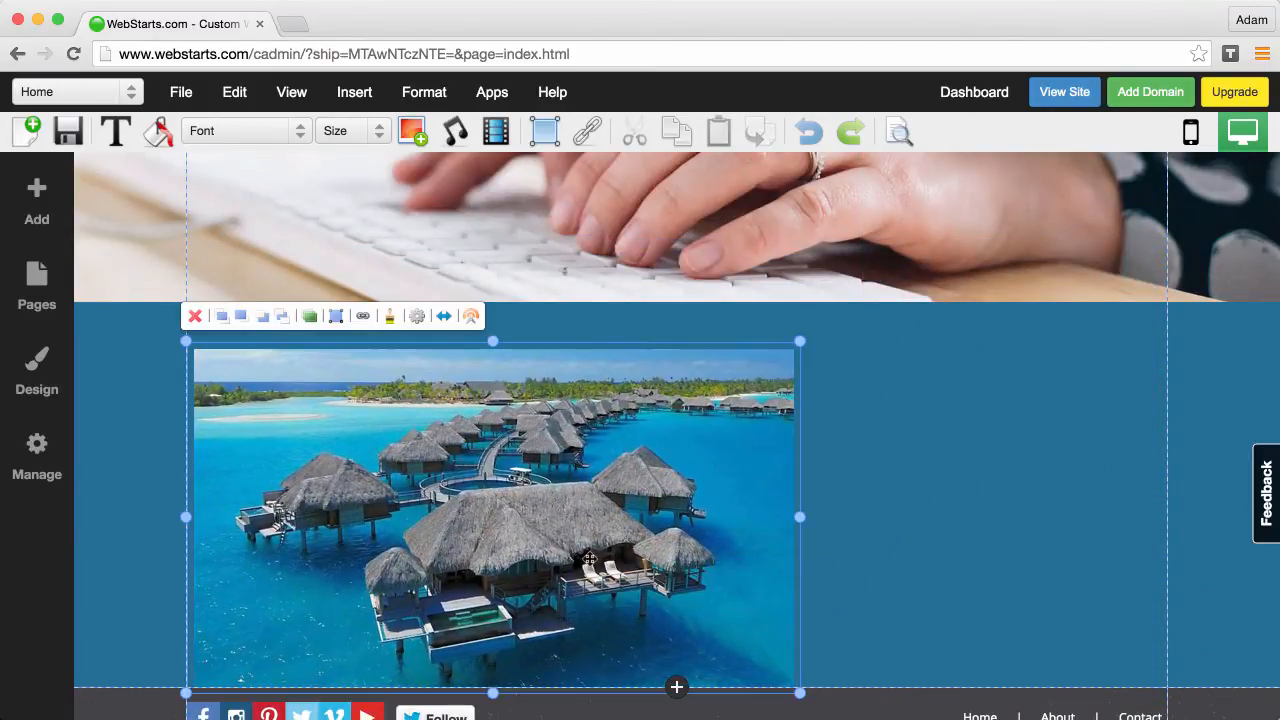
Apply the round crop effect so the resort photo gets an oval frame
left_click(390, 316)
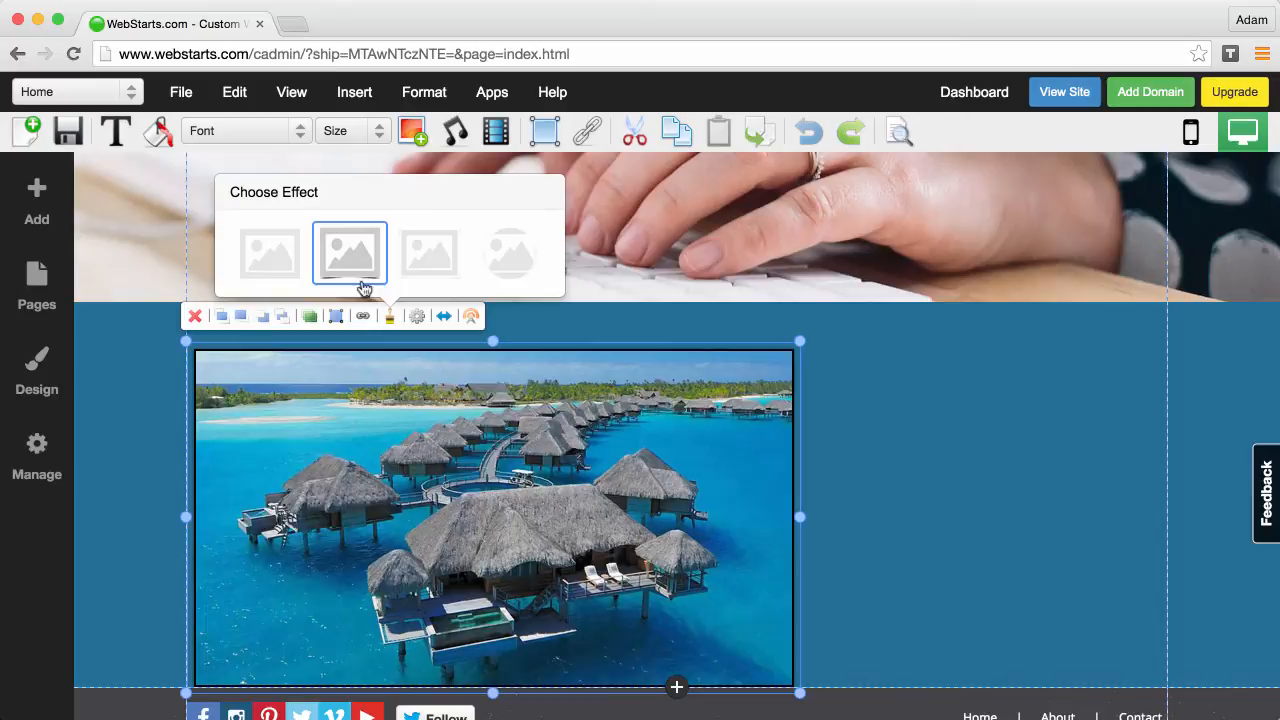
left_click(510, 252)
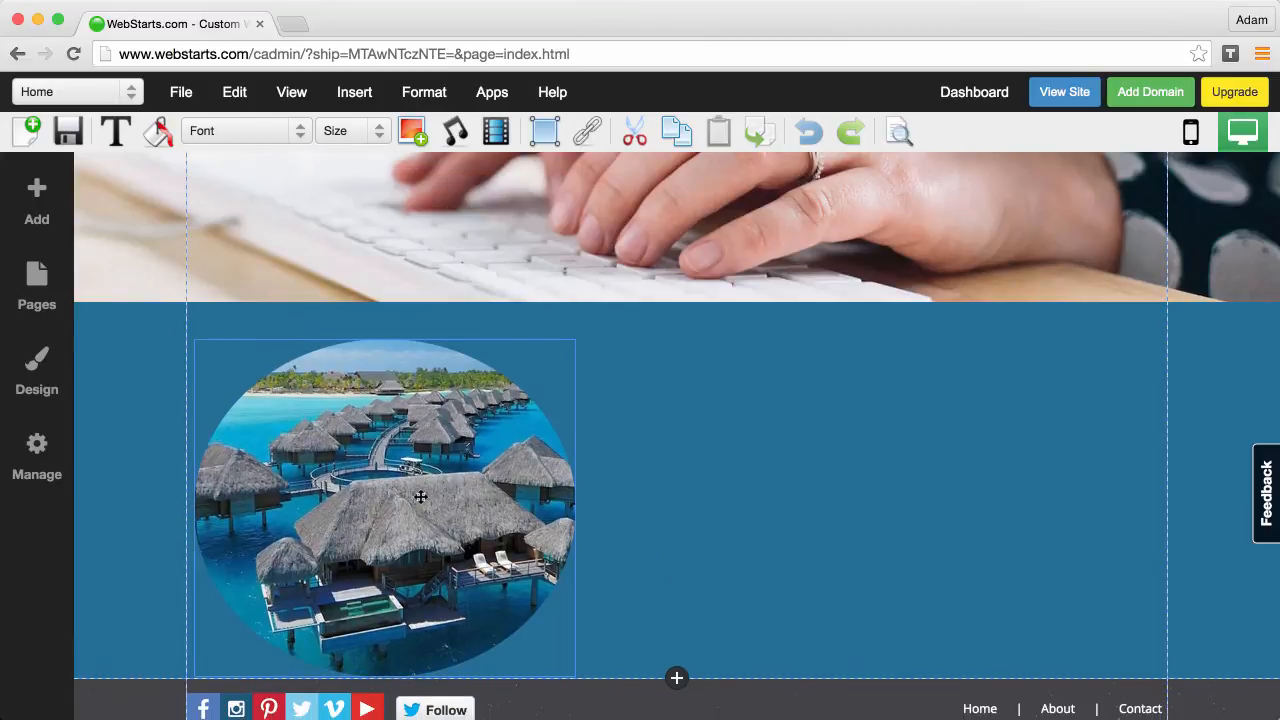
left_click(384, 504)
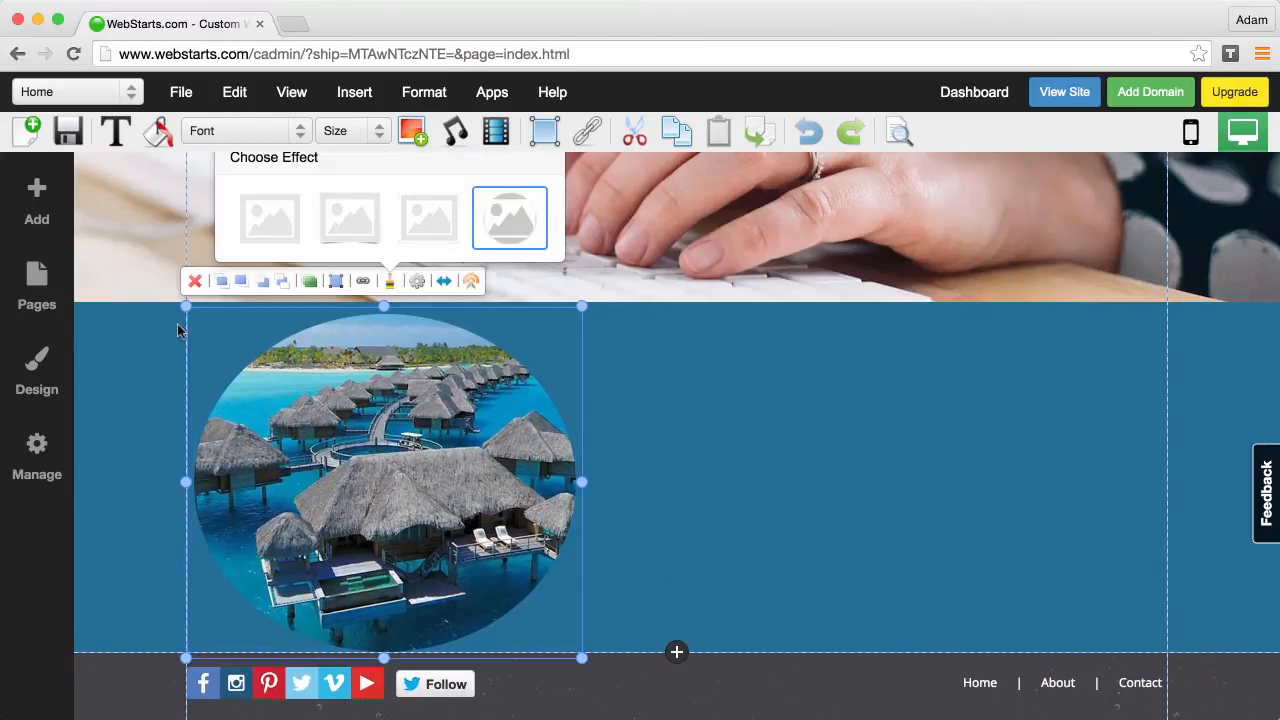